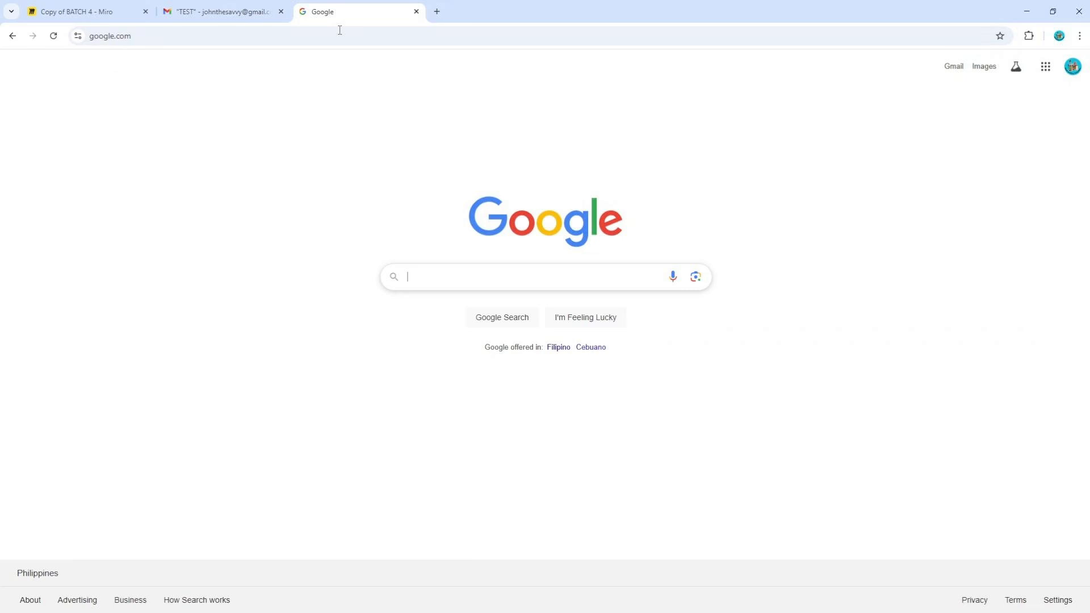
- Load fast.com in the third tab and let the speed test report 94 Mbps
click(221, 12)
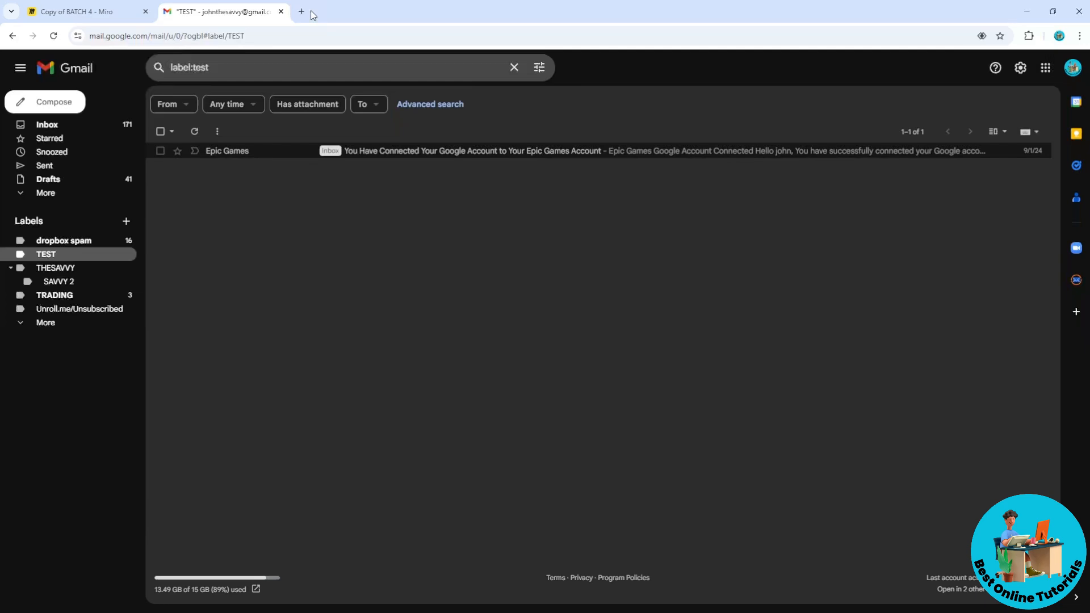
click(299, 12)
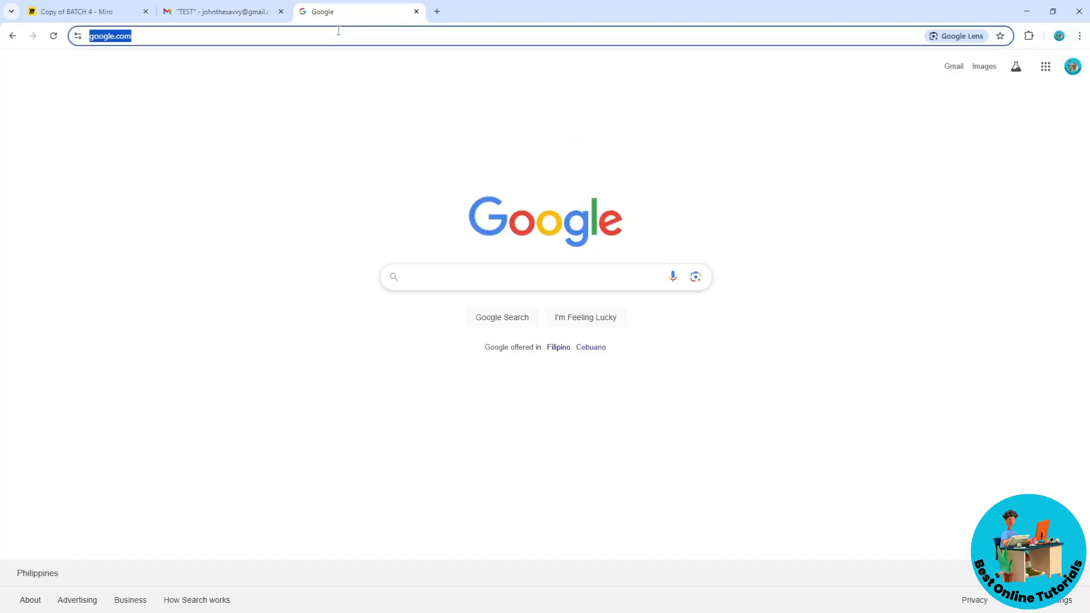
text(fast.com)
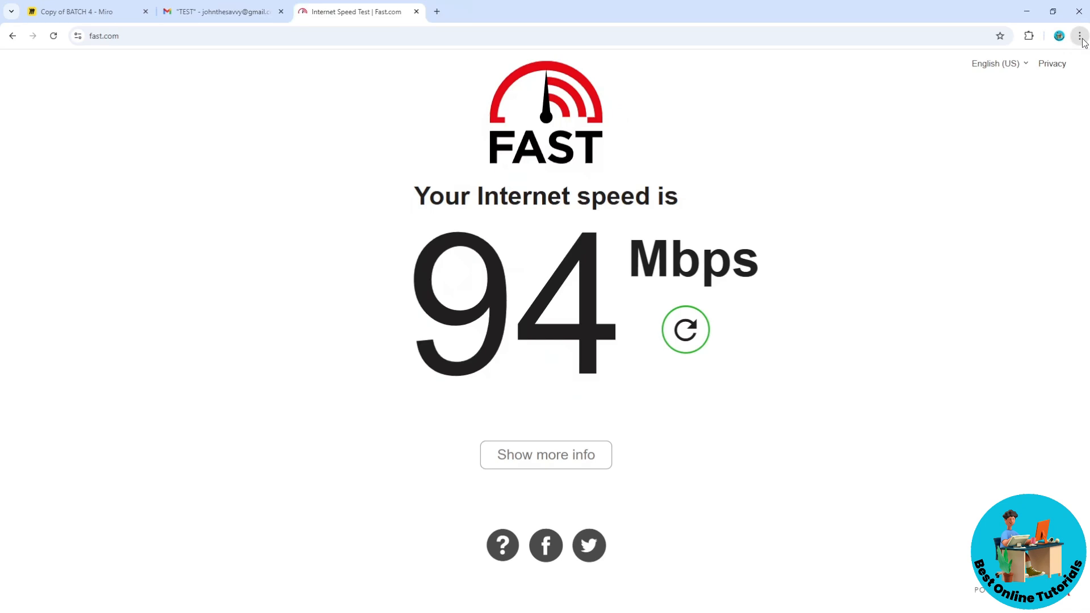
mouse_move(954, 389)
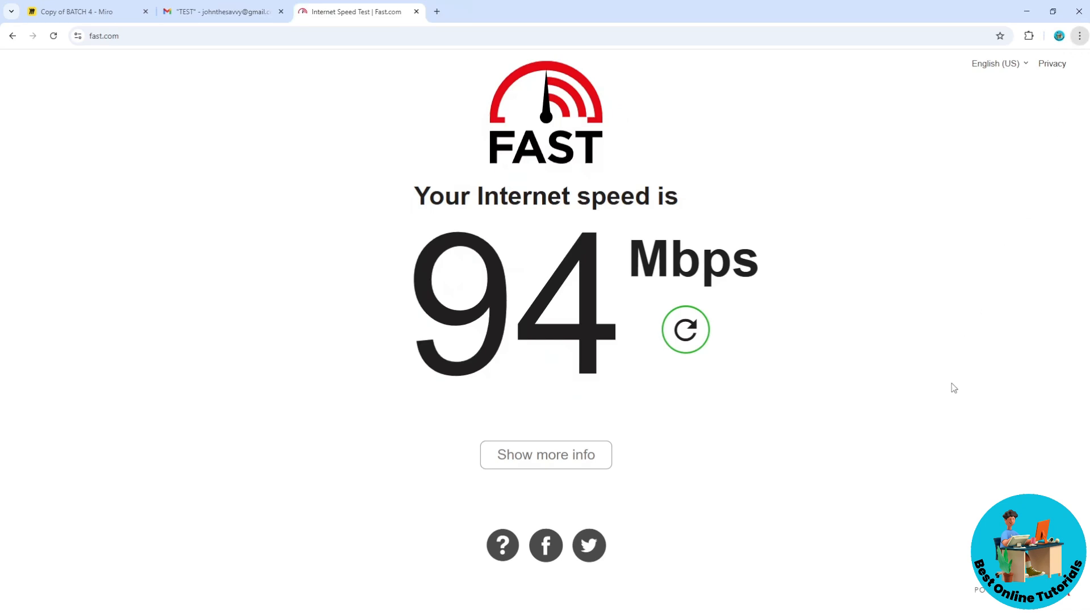
mouse_move(939, 431)
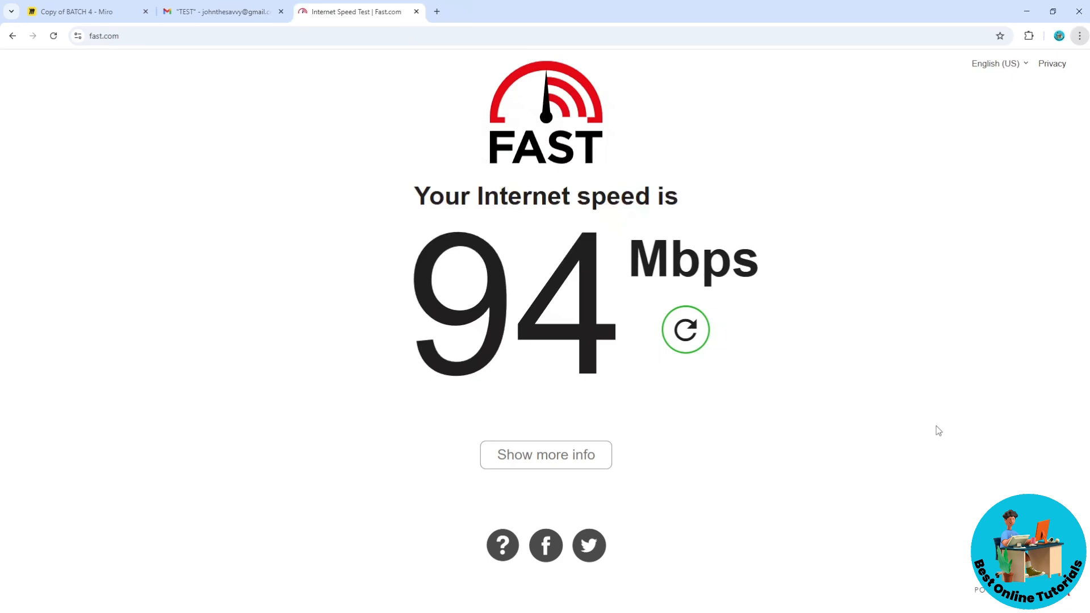
mouse_move(804, 432)
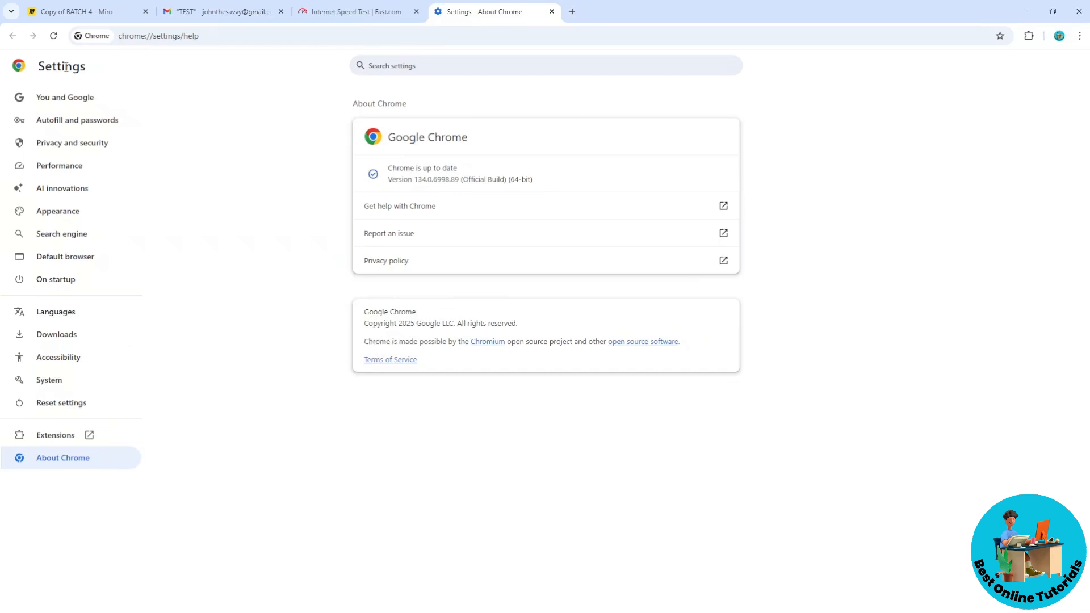
- Show the Privacy and security section of Chrome Settings
click(73, 143)
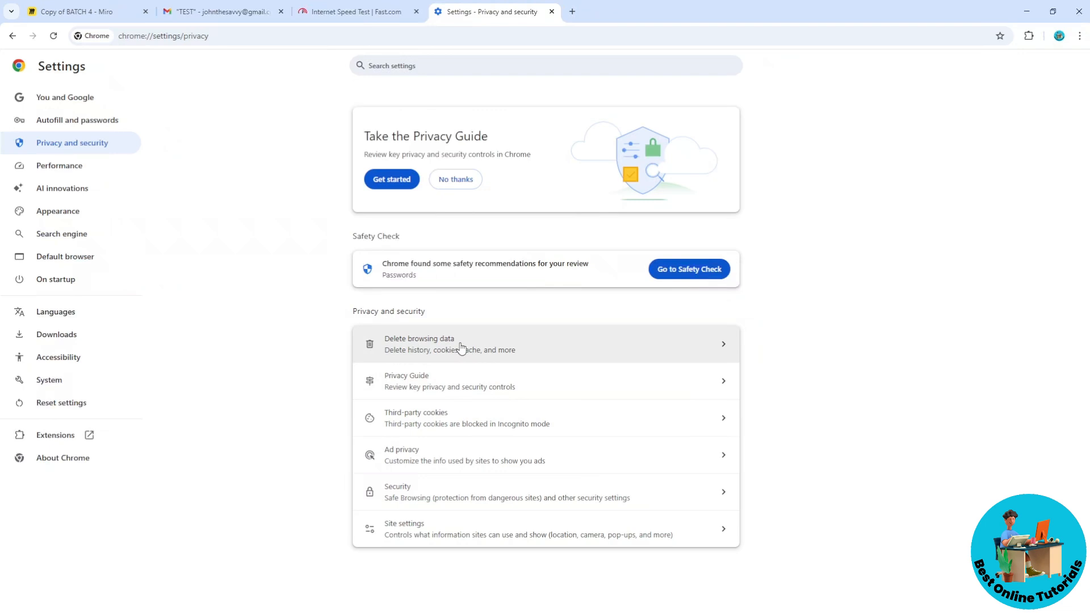
- Show Delete browsing data set to All time with cookies and cached files checked
click(461, 344)
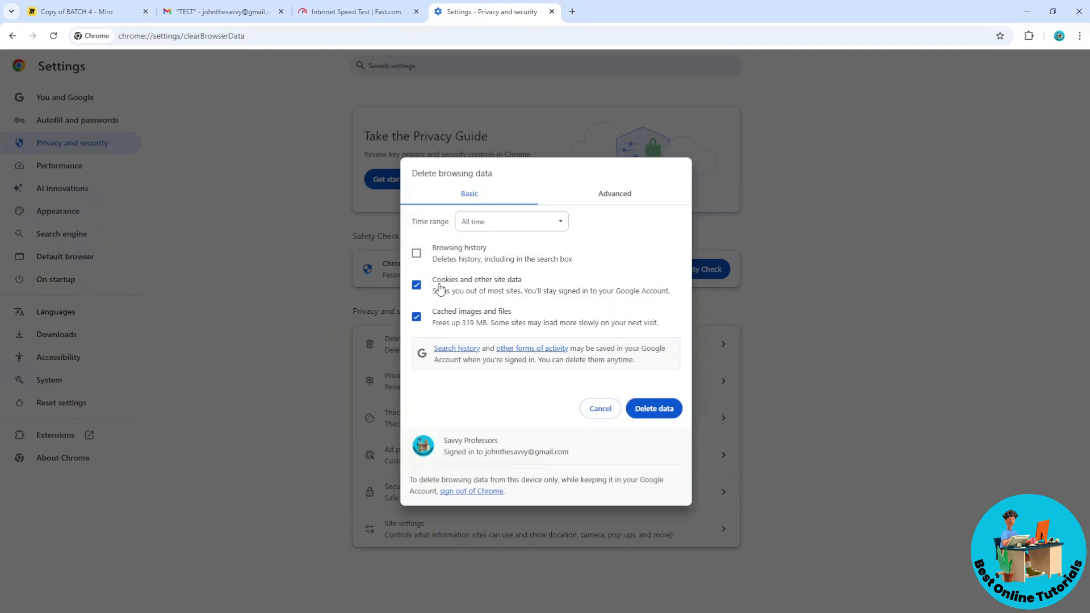
mouse_move(443, 316)
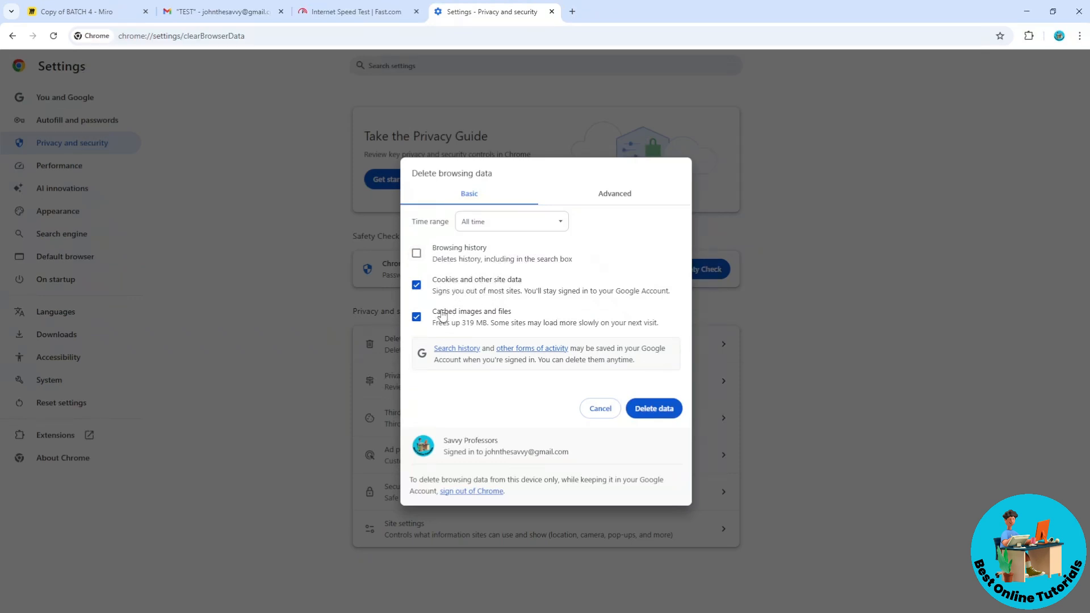
mouse_move(459, 313)
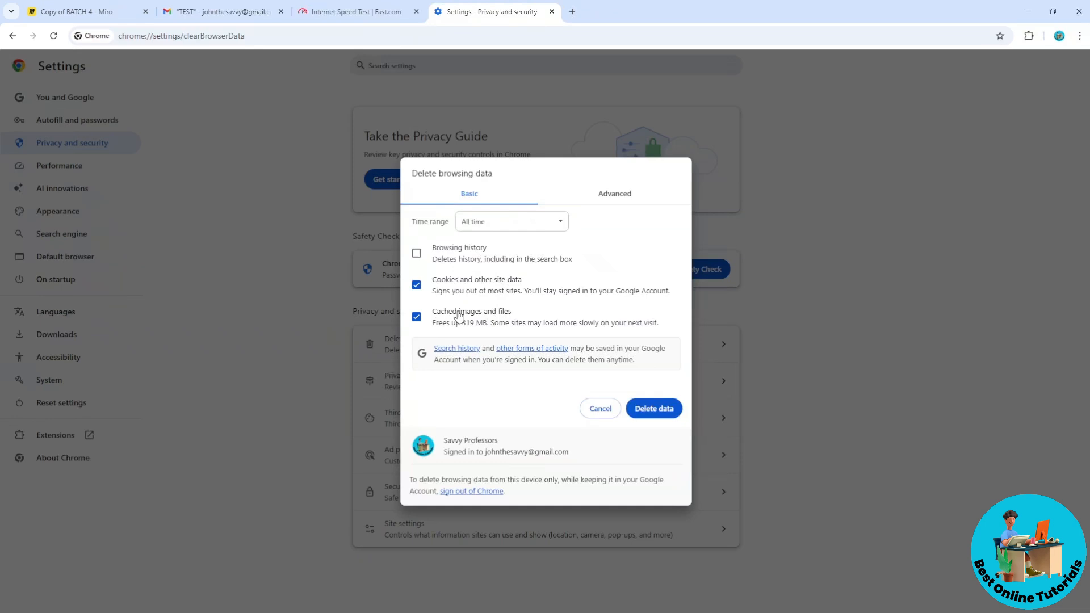
mouse_move(665, 412)
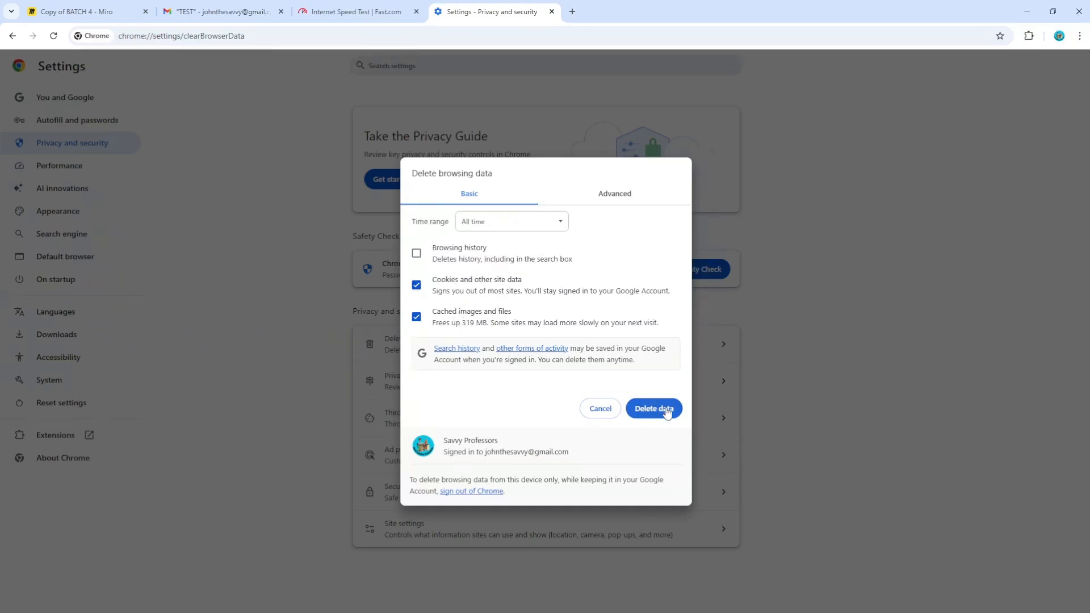
mouse_move(328, 608)
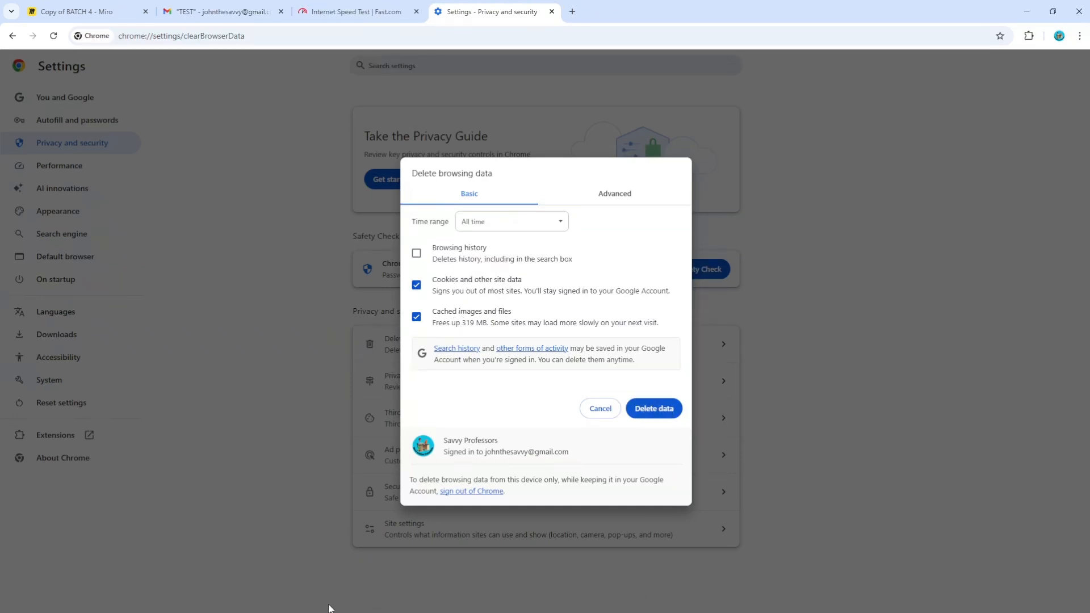